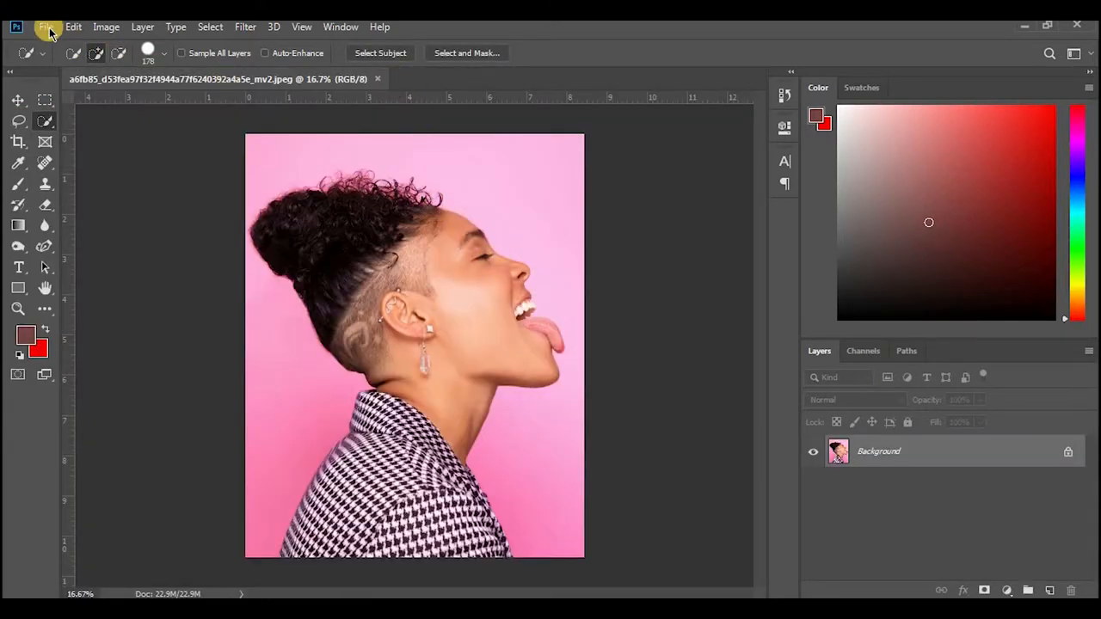
{"action": "mouse_move", "coordinate": [265, 142]}
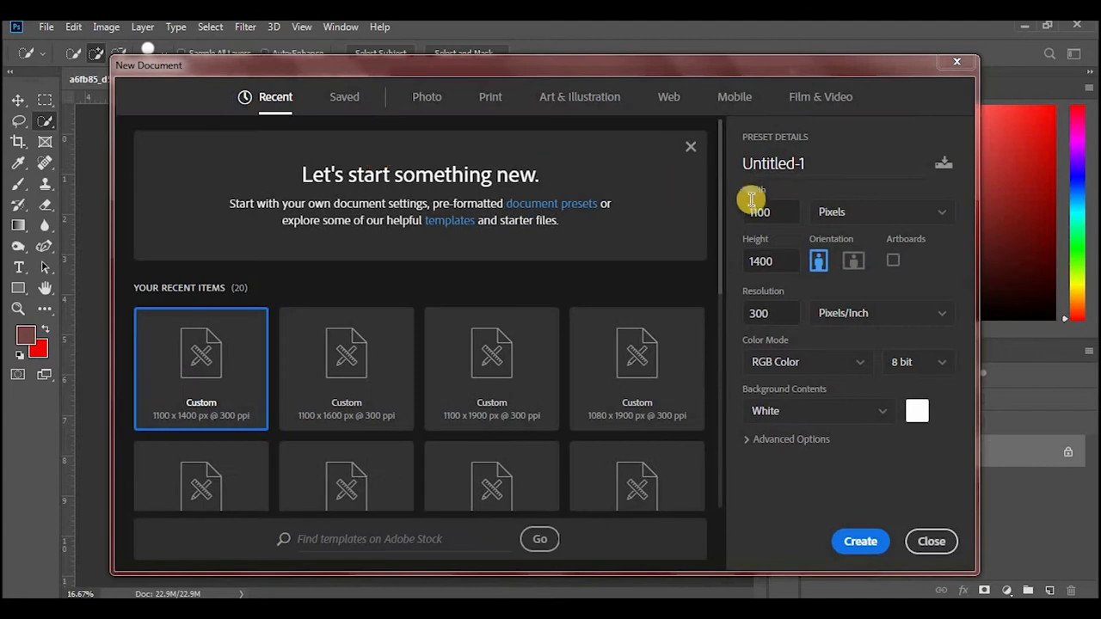
Enter width 1100 px and height 1400 px for the new 300 ppi document
{"action": "left_click", "coordinate": [761, 260]}
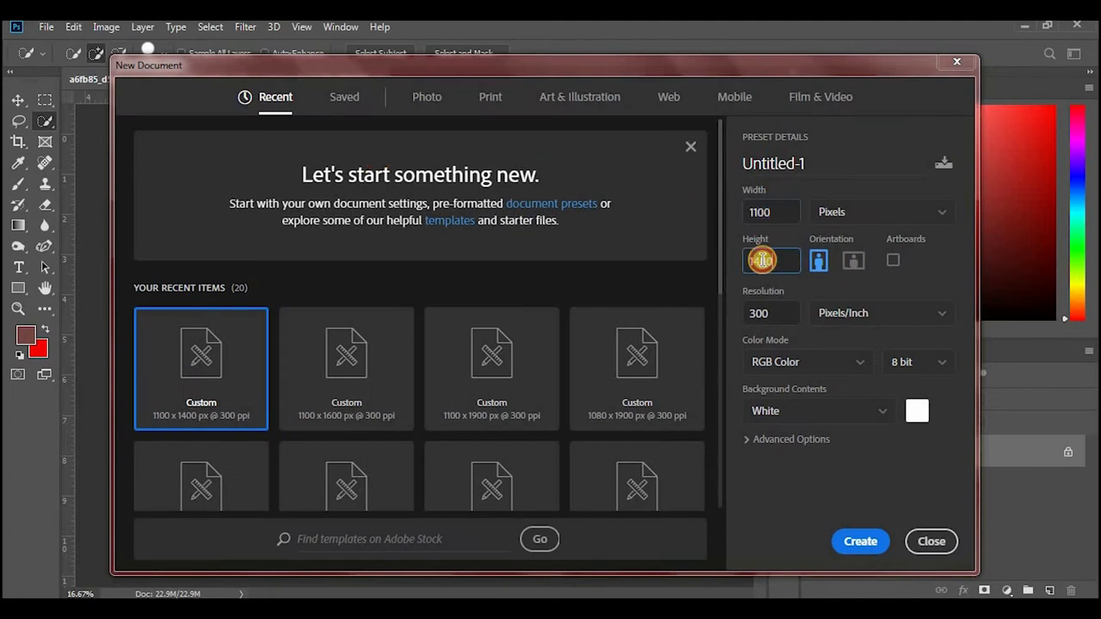
{"action": "left_click", "coordinate": [859, 541]}
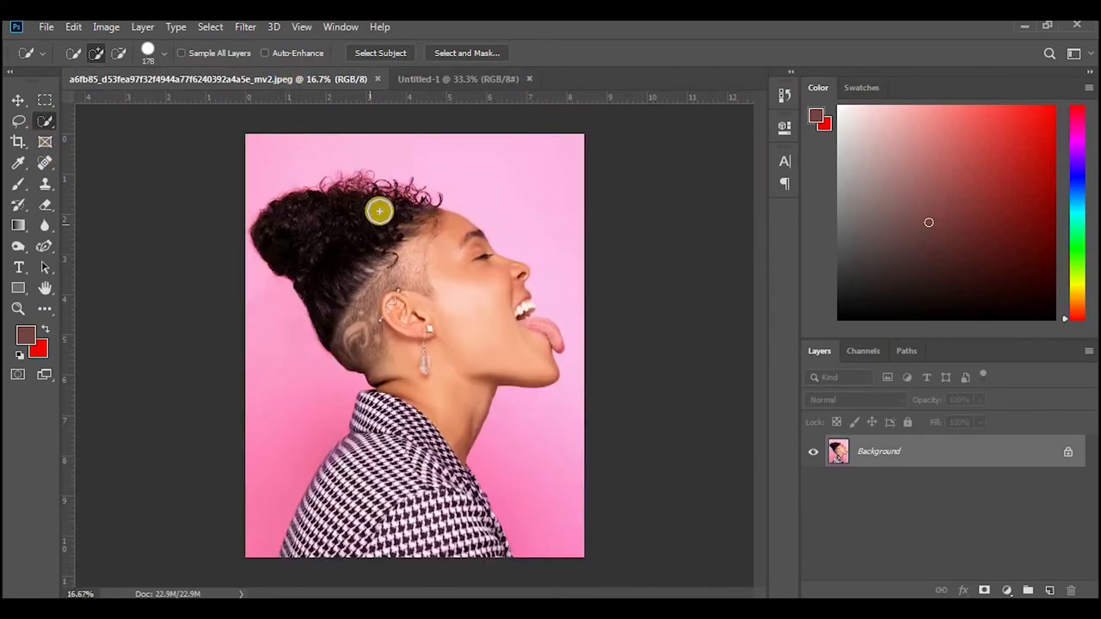
Quick-select her hair, head, face, neck and jacket, then subtract a background strip
{"action": "left_click_drag", "start_coordinate": [378, 211], "coordinate": [293, 239]}
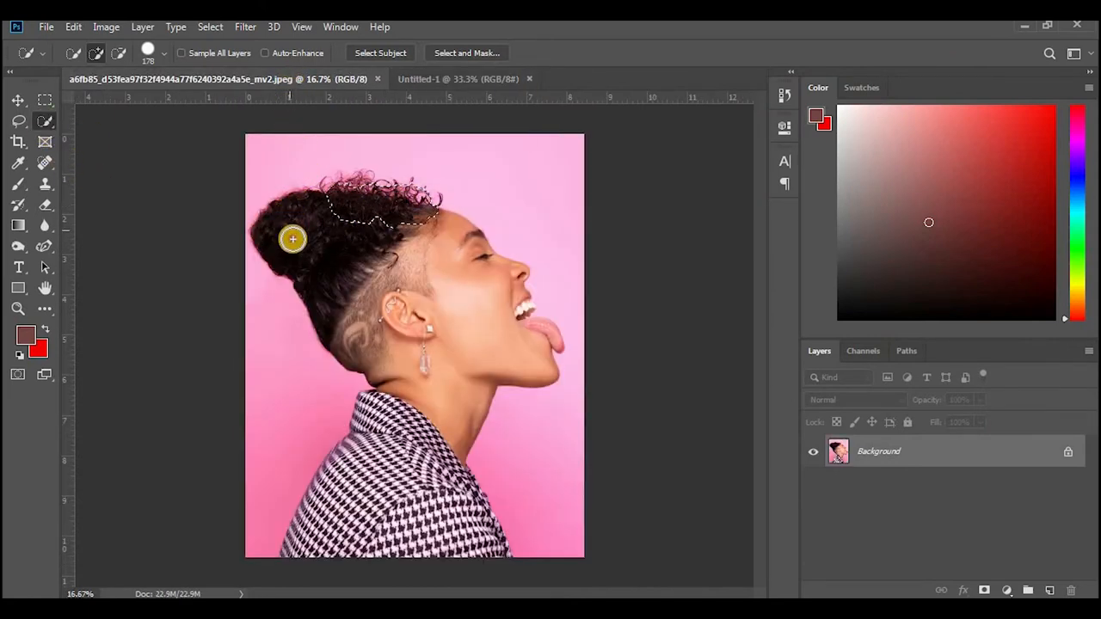
{"action": "left_click_drag", "start_coordinate": [292, 239], "coordinate": [535, 357]}
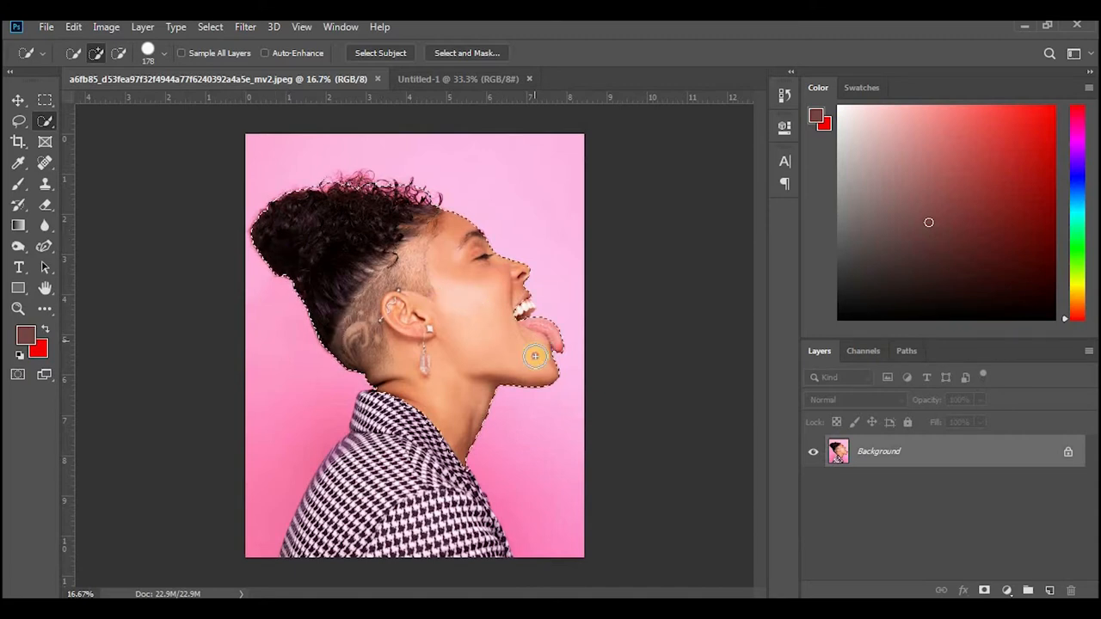
{"action": "left_click_drag", "start_coordinate": [535, 356], "coordinate": [363, 425]}
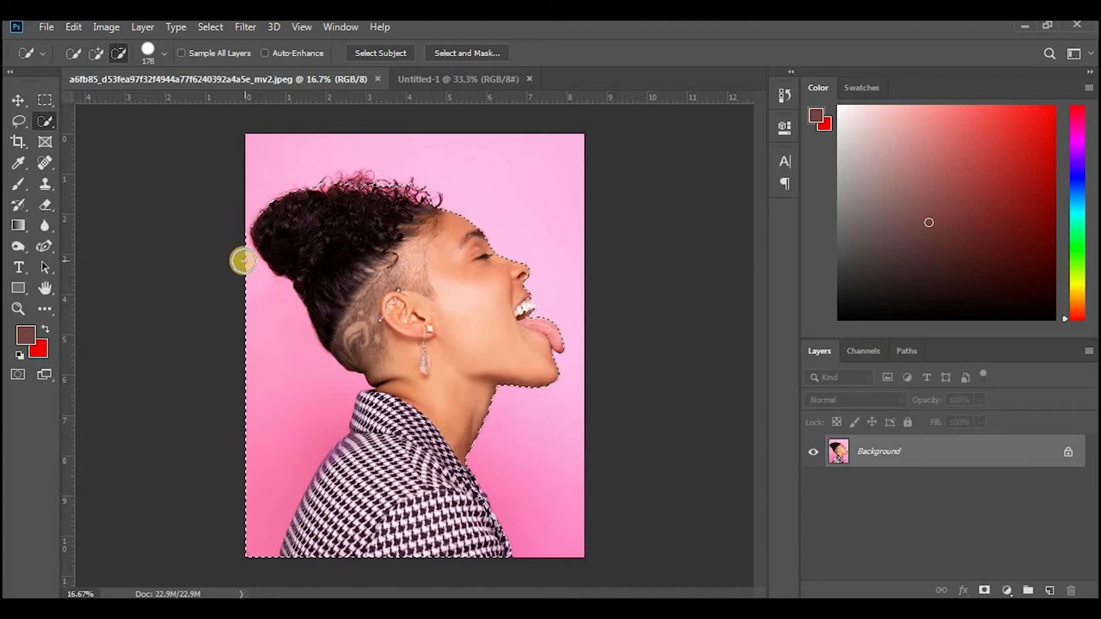
{"action": "left_click_drag", "start_coordinate": [243, 260], "coordinate": [244, 553]}
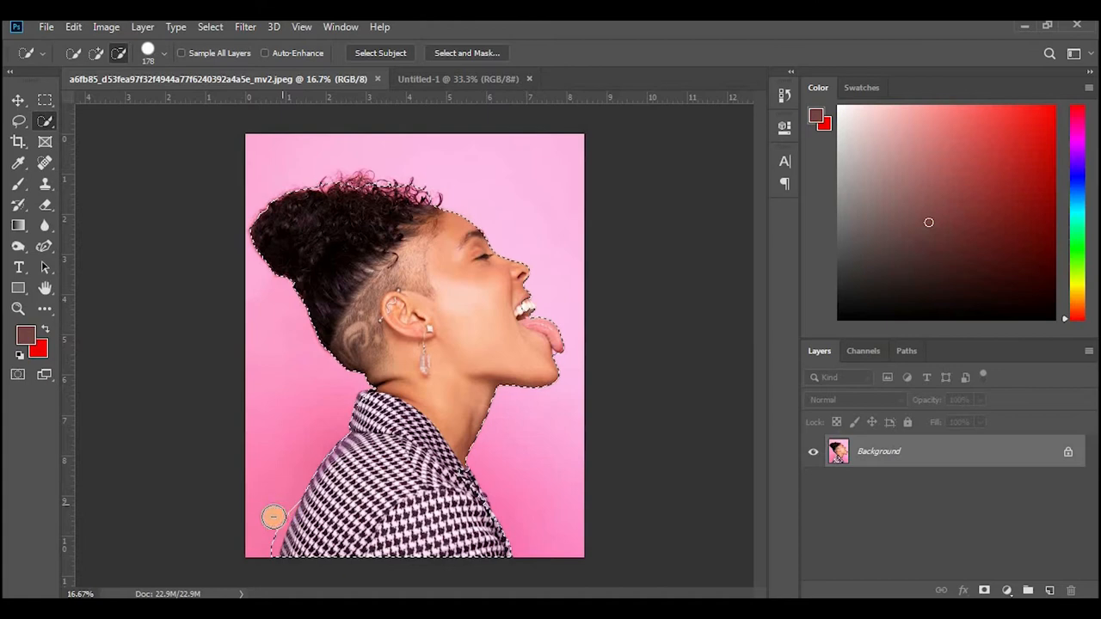
Use Select and Mask to bring the loose top curls into the selection
{"action": "left_click", "coordinate": [463, 53]}
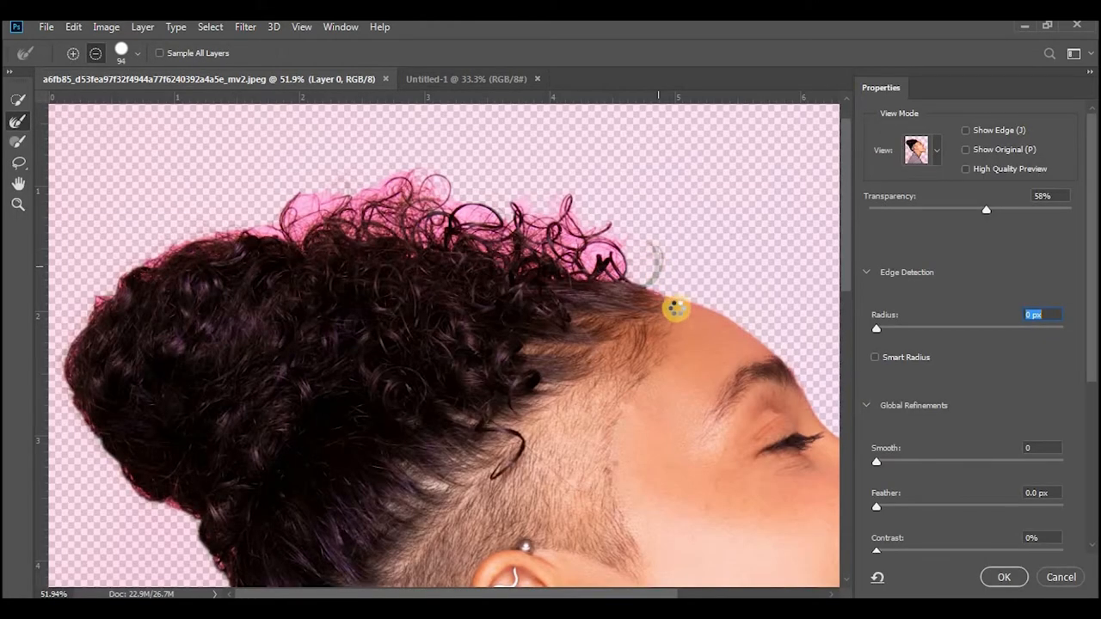
{"action": "left_click", "coordinate": [999, 577]}
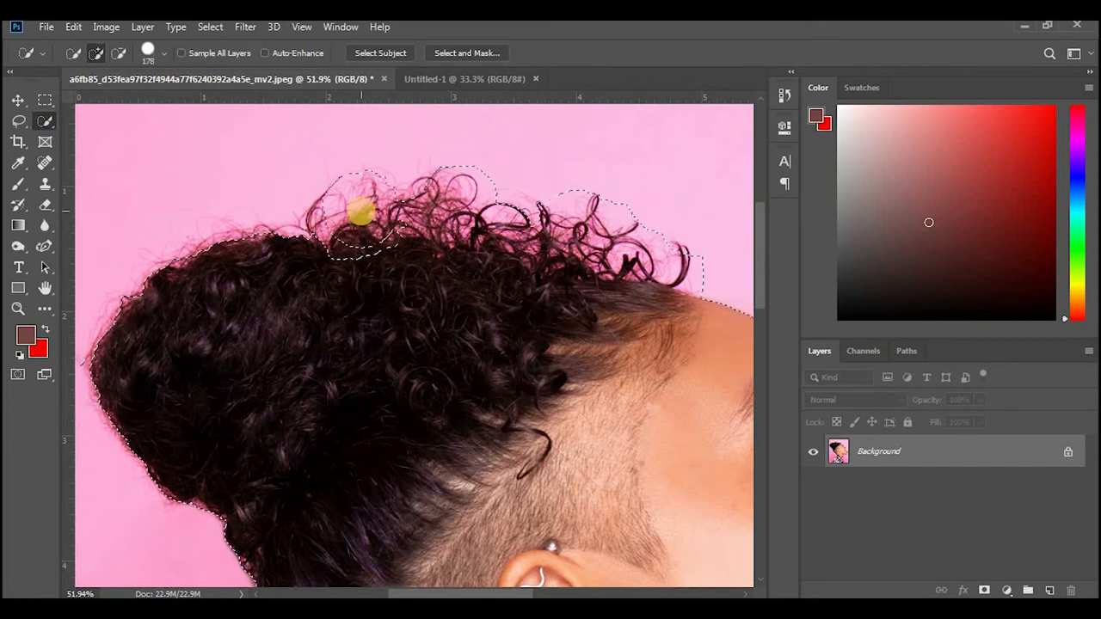
{"action": "left_click", "coordinate": [466, 52]}
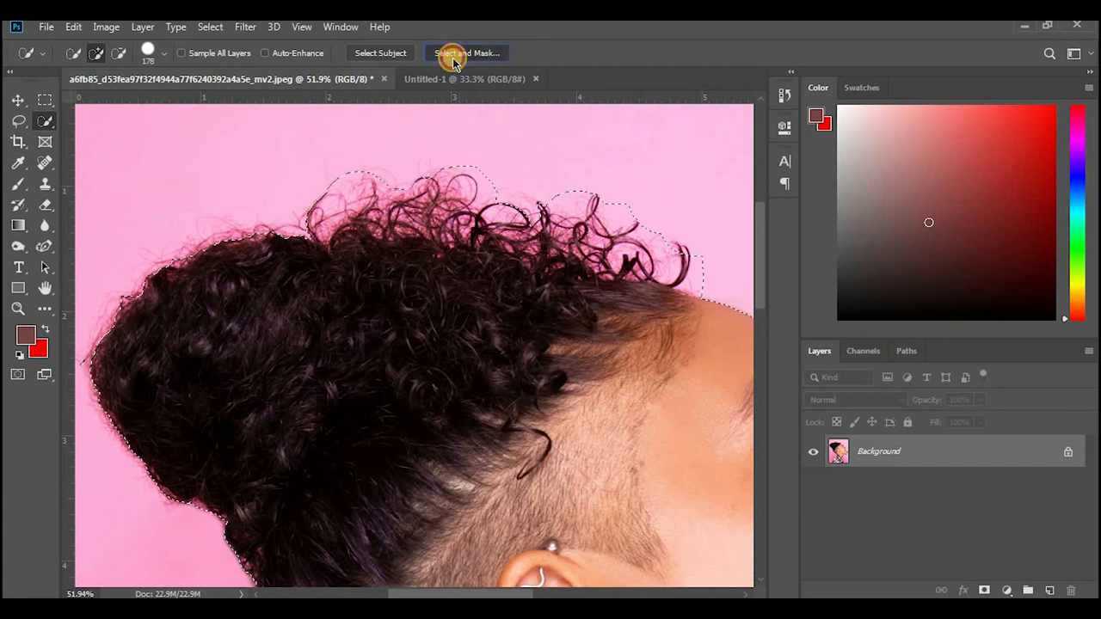
Refine the forehead edge in Select and Mask with preview Transparency at 100%
{"action": "left_click", "coordinate": [465, 52]}
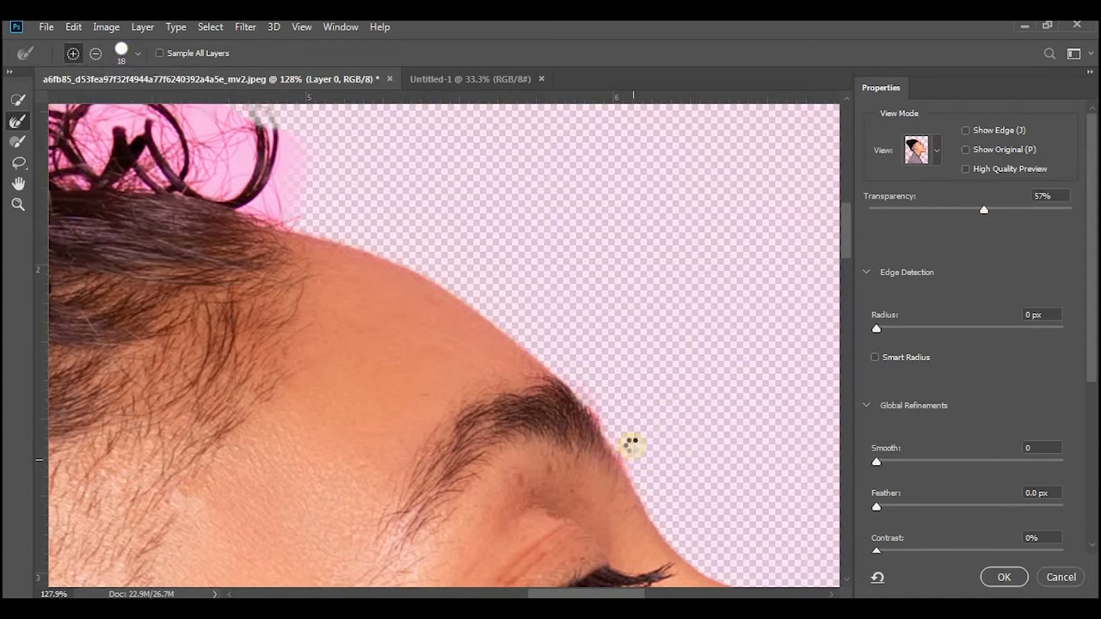
{"action": "left_click_drag", "start_coordinate": [632, 442], "coordinate": [278, 198]}
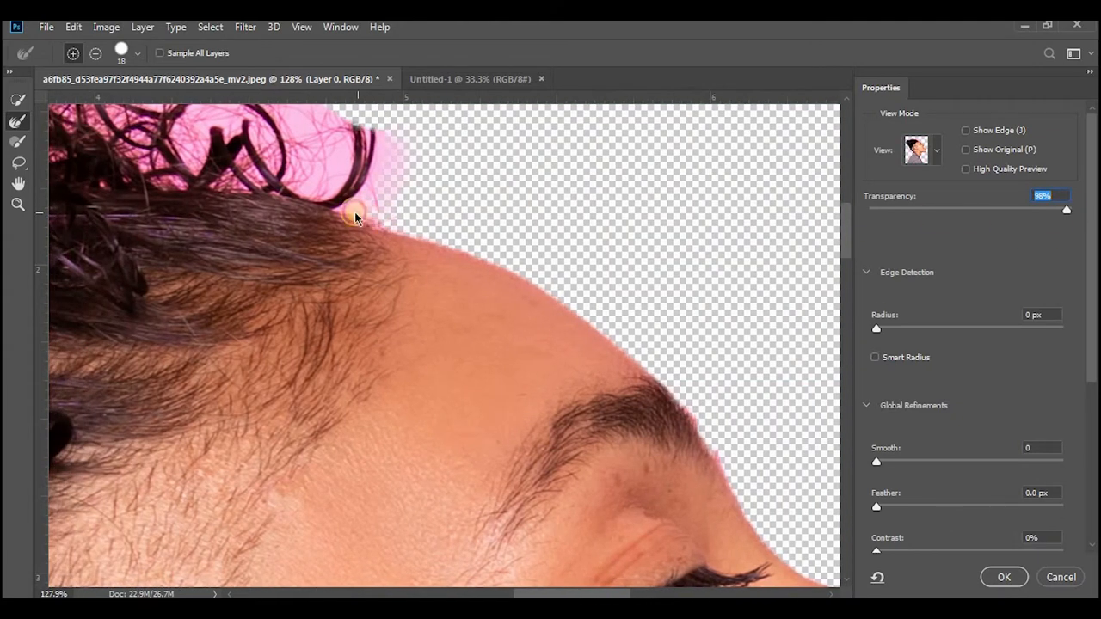
{"action": "left_click_drag", "start_coordinate": [355, 215], "coordinate": [386, 132]}
{"action": "type", "text": "100"}
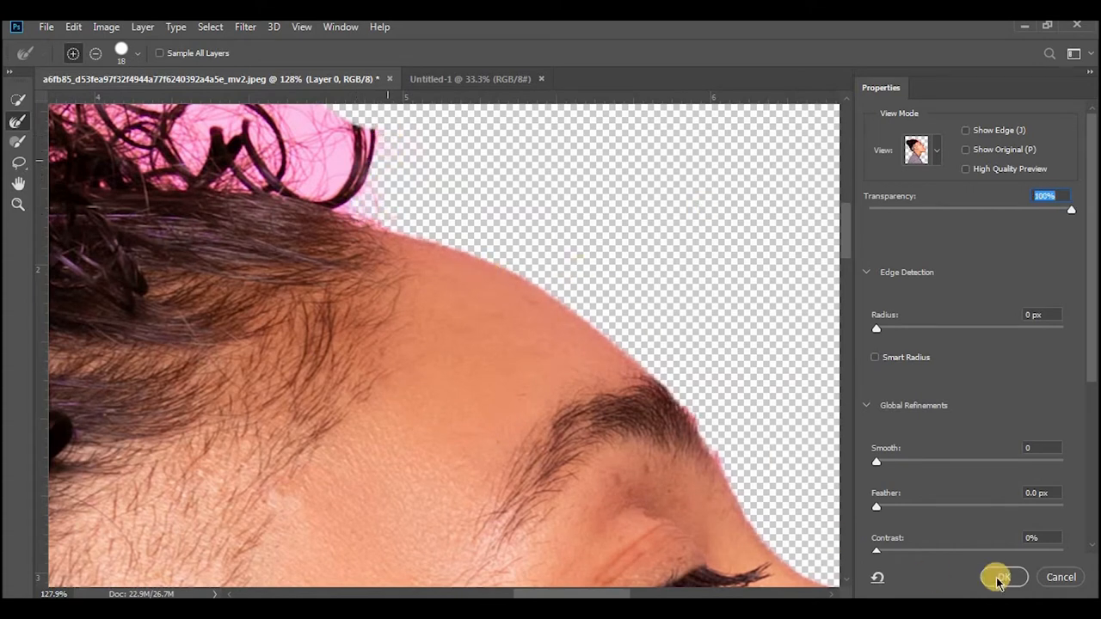
Apply the refined edges, shrink the brush to 14, and subtract pink between curls
{"action": "left_click", "coordinate": [999, 577]}
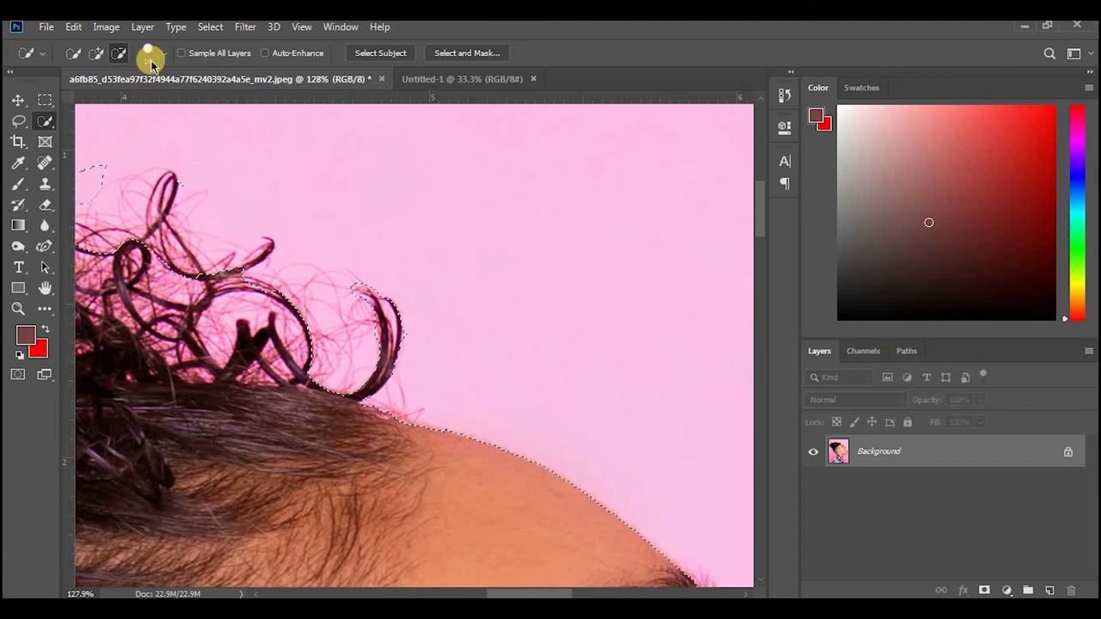
{"action": "left_click", "coordinate": [466, 52]}
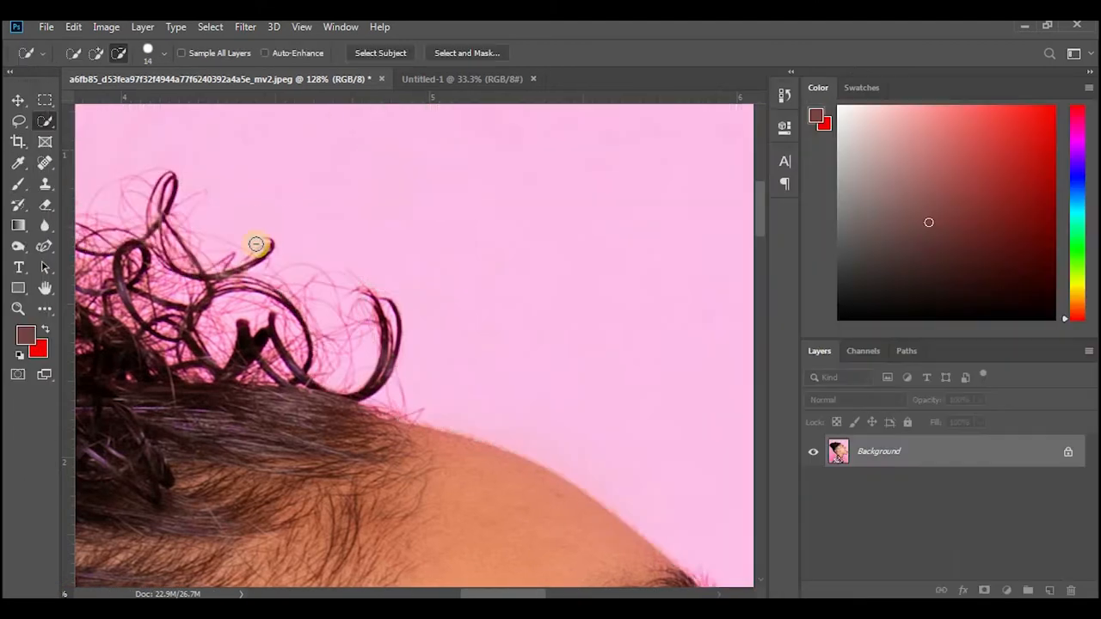
{"action": "left_click_drag", "start_coordinate": [256, 245], "coordinate": [148, 226]}
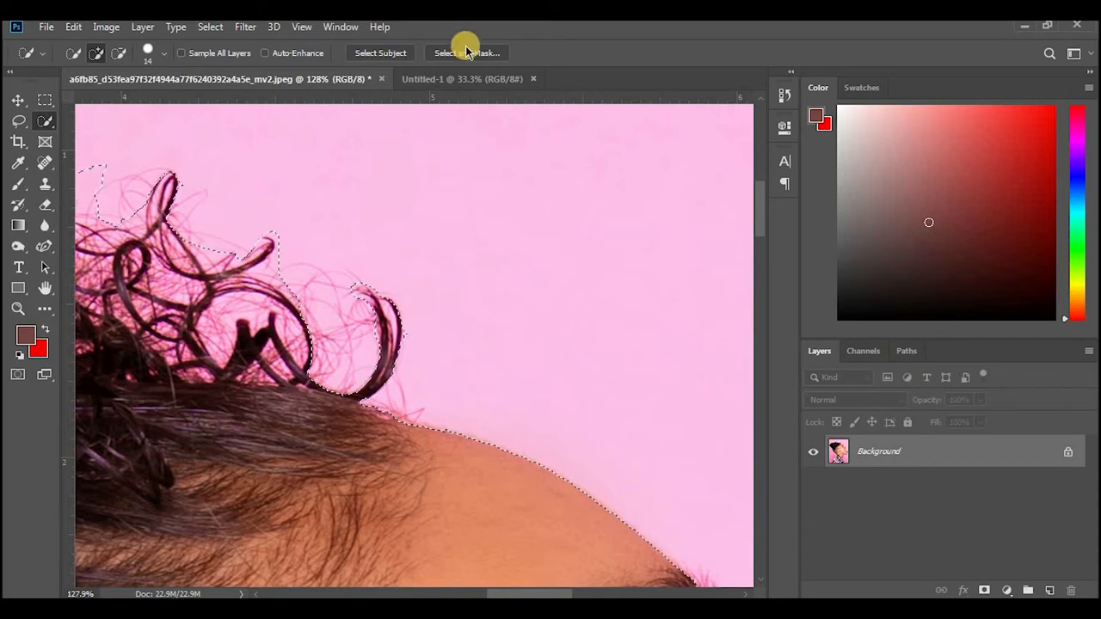
Reopen Select and Mask, lower preview transparency, and refine the top-left curls and strands
{"action": "left_click", "coordinate": [464, 52]}
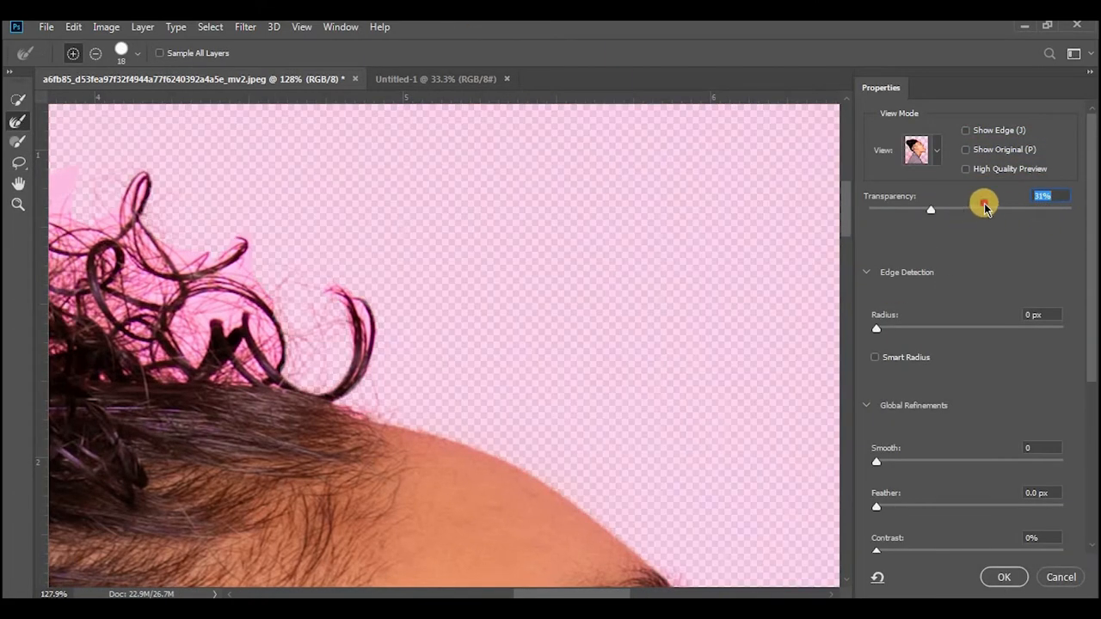
{"action": "left_click_drag", "start_coordinate": [984, 204], "coordinate": [996, 209]}
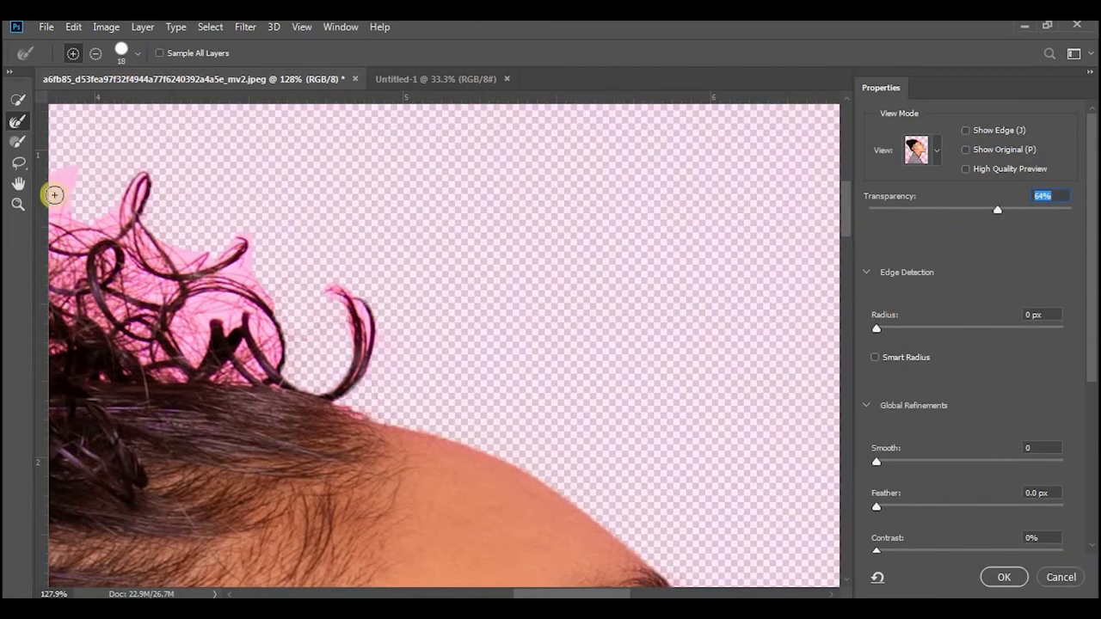
{"action": "left_click_drag", "start_coordinate": [54, 195], "coordinate": [195, 321]}
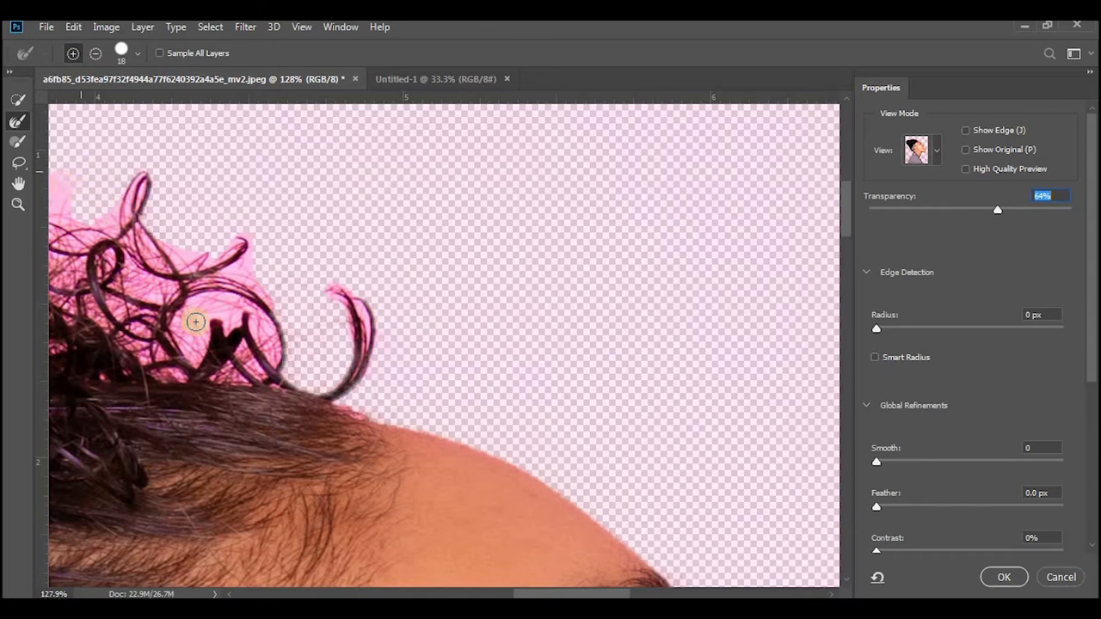
{"action": "left_click_drag", "start_coordinate": [195, 321], "coordinate": [258, 352]}
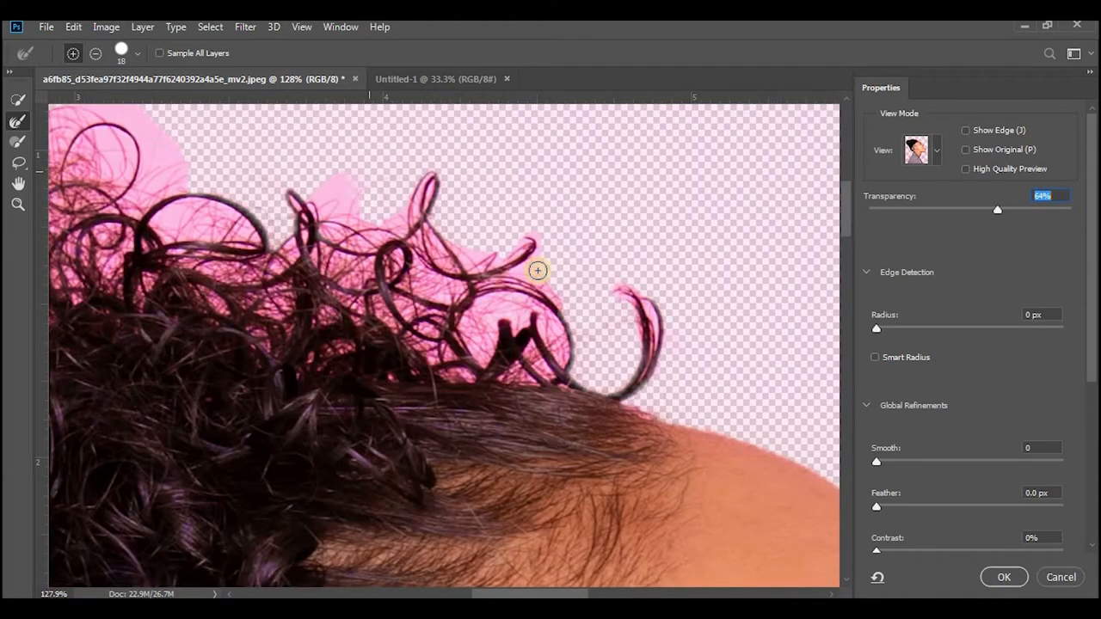
{"action": "left_click", "coordinate": [17, 204]}
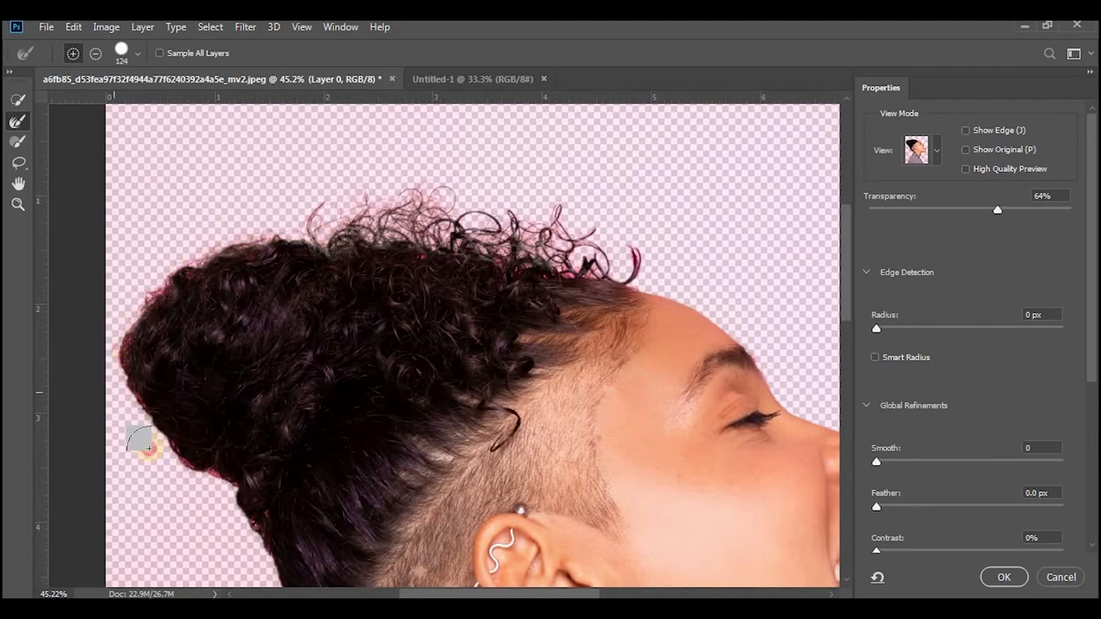
Refine the neck, jacket, top-of-head curls and jaw edges of the cutout
{"action": "scroll", "scroll_direction": "down", "scroll_amount": 3}
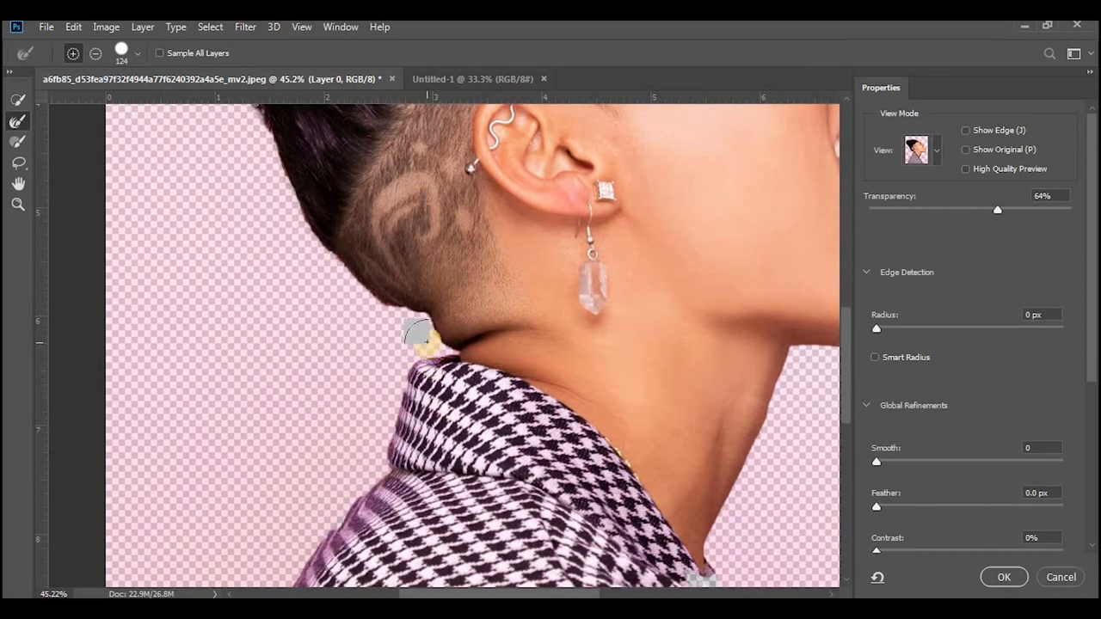
{"action": "left_click_drag", "start_coordinate": [421, 336], "coordinate": [311, 381]}
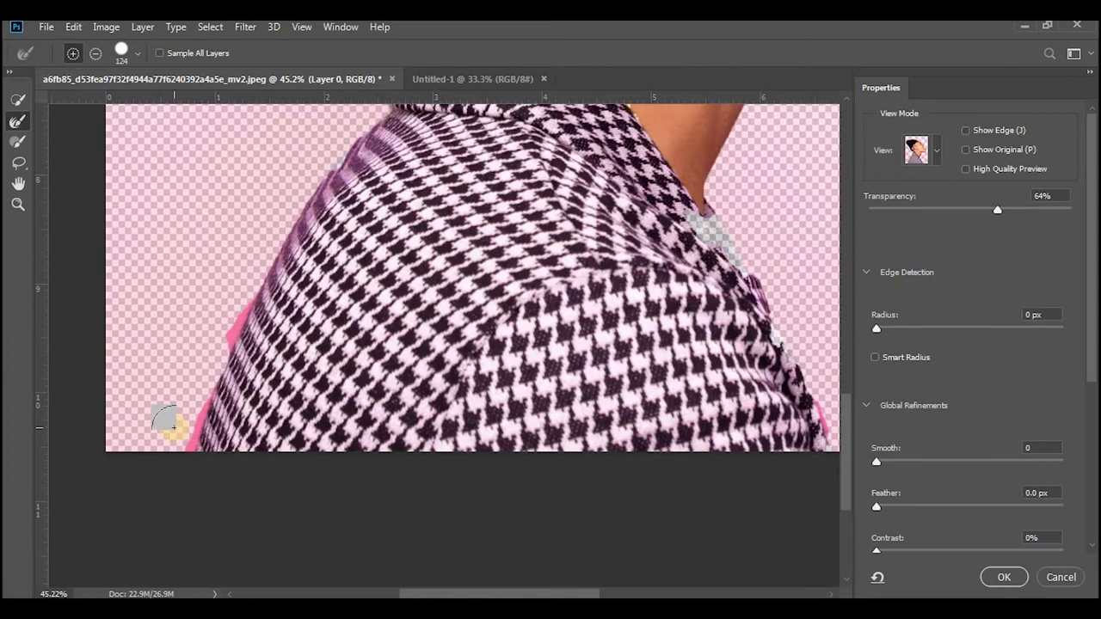
{"action": "left_click_drag", "start_coordinate": [168, 422], "coordinate": [194, 421]}
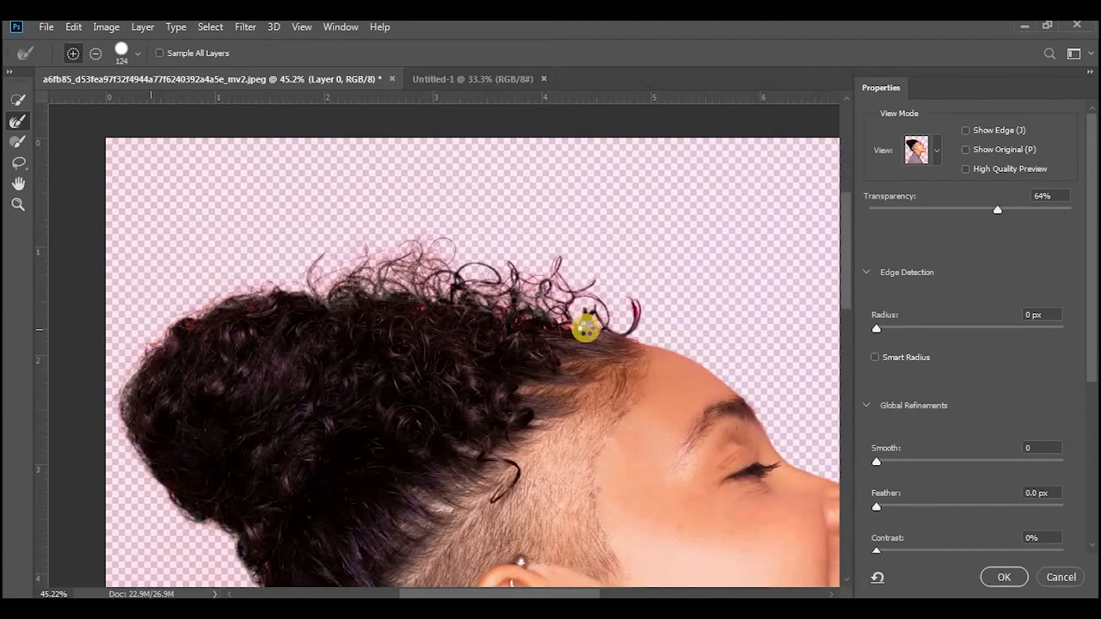
{"action": "left_click_drag", "start_coordinate": [585, 327], "coordinate": [628, 314]}
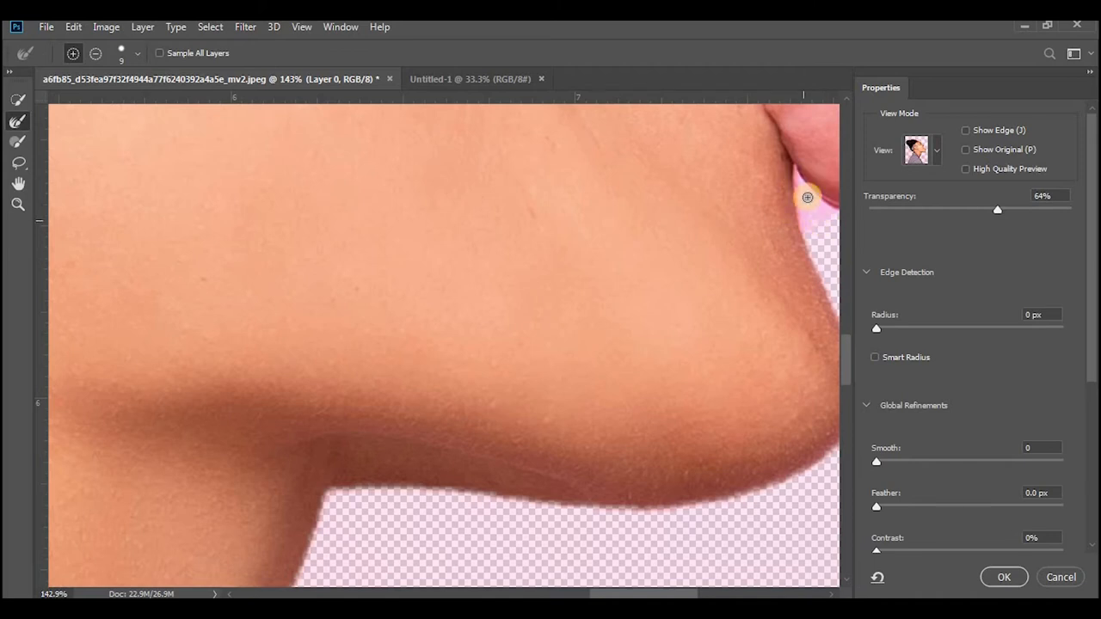
{"action": "left_click_drag", "start_coordinate": [807, 197], "coordinate": [816, 228]}
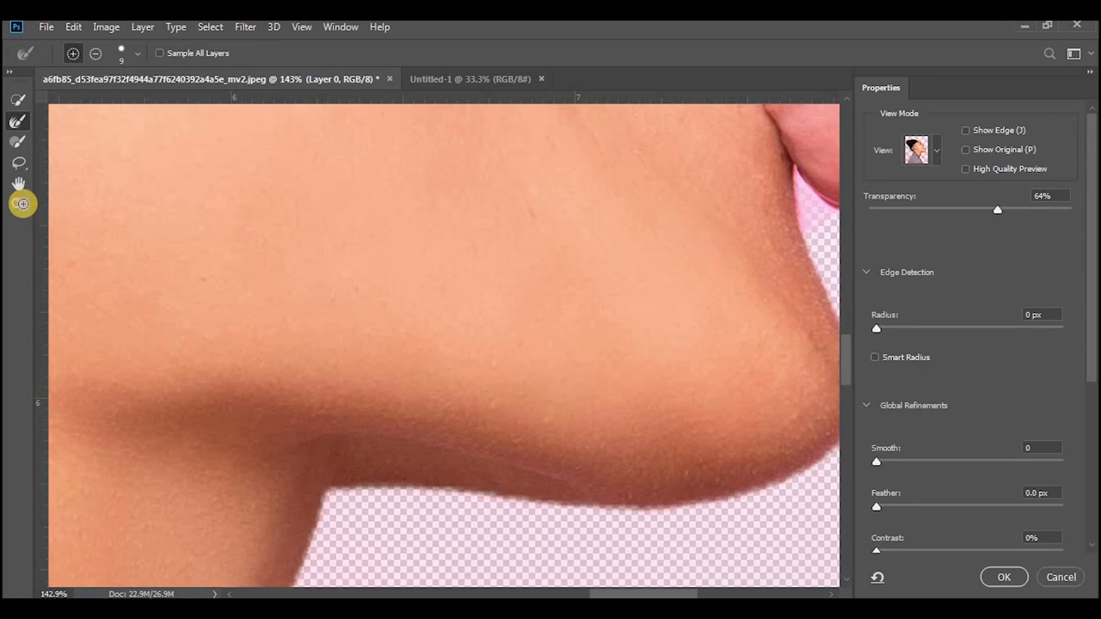
{"action": "left_click", "coordinate": [17, 203]}
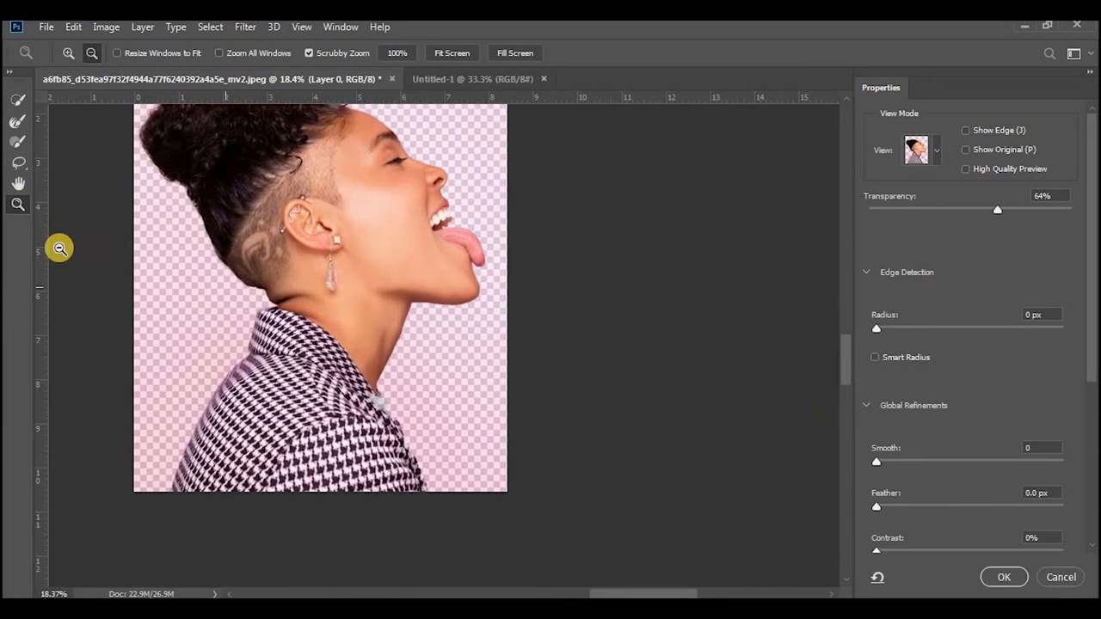
Apply the mask and subtract background along the jacket edge
{"action": "left_click", "coordinate": [1002, 577]}
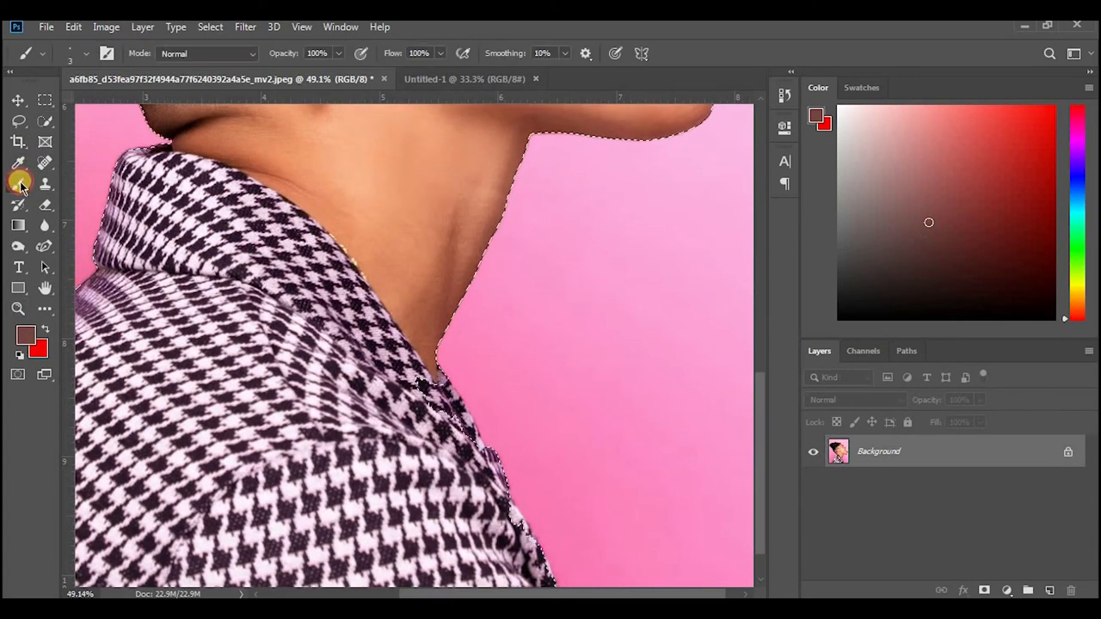
{"action": "left_click", "coordinate": [19, 182]}
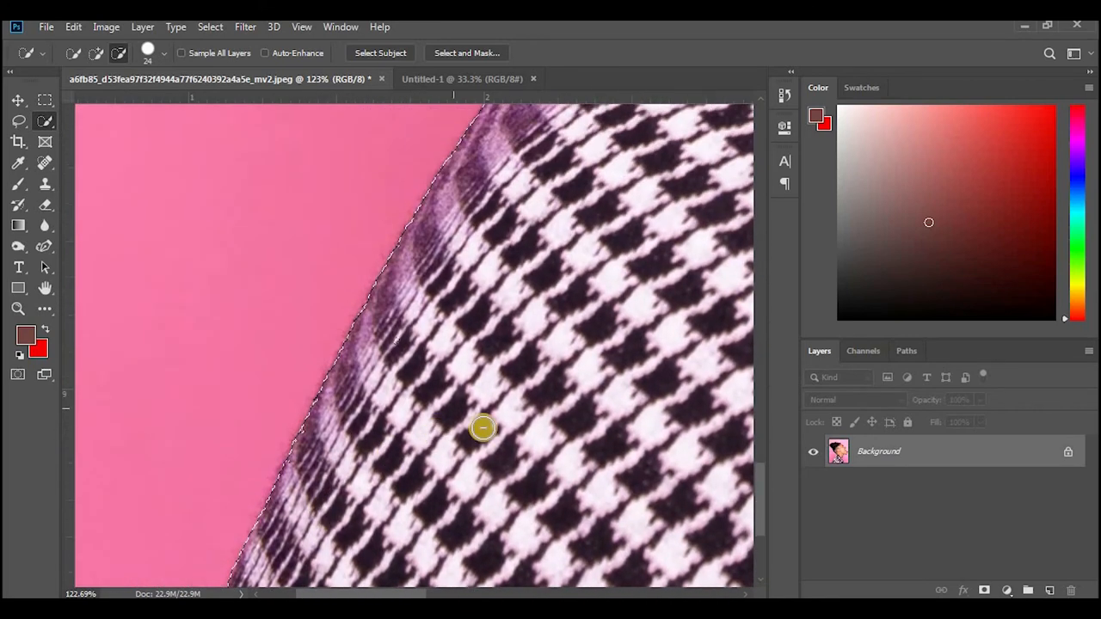
{"action": "left_click", "coordinate": [18, 308]}
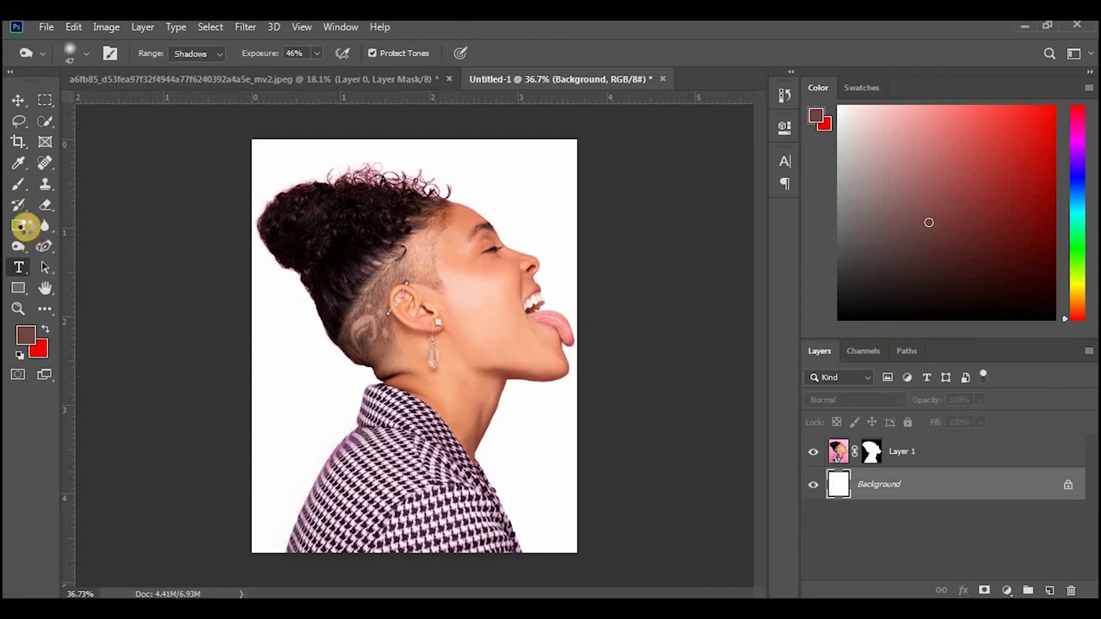
{"action": "mouse_move", "coordinate": [53, 248]}
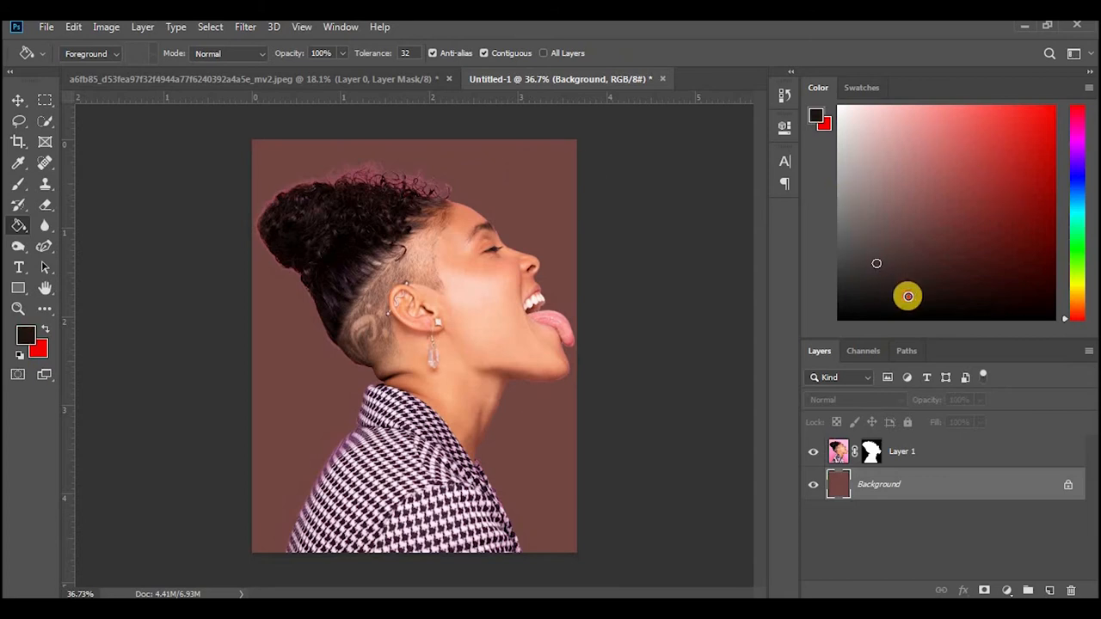
Fill the Untitled-1 background with pink and unlock it into a normal layer
{"action": "left_click", "coordinate": [1023, 136]}
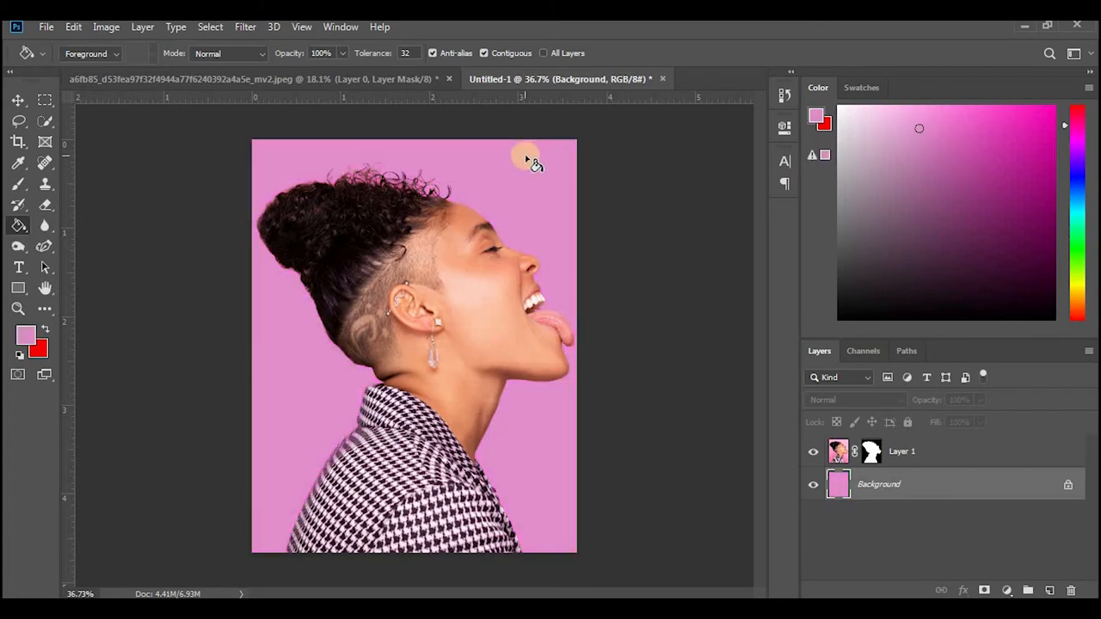
{"action": "left_click", "coordinate": [17, 101]}
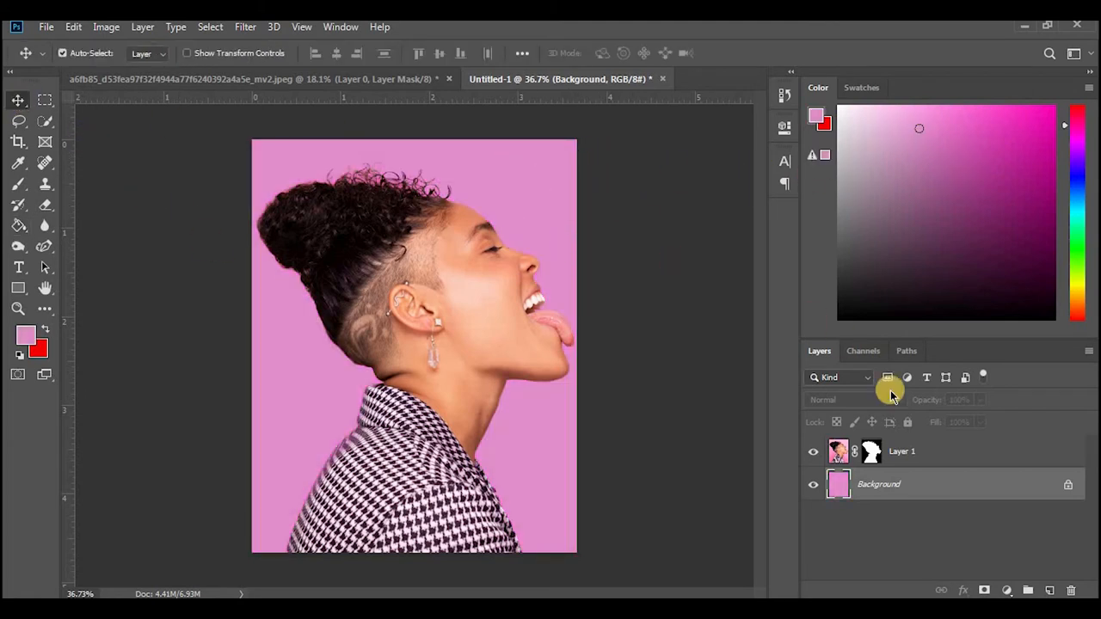
{"action": "left_click", "coordinate": [863, 377]}
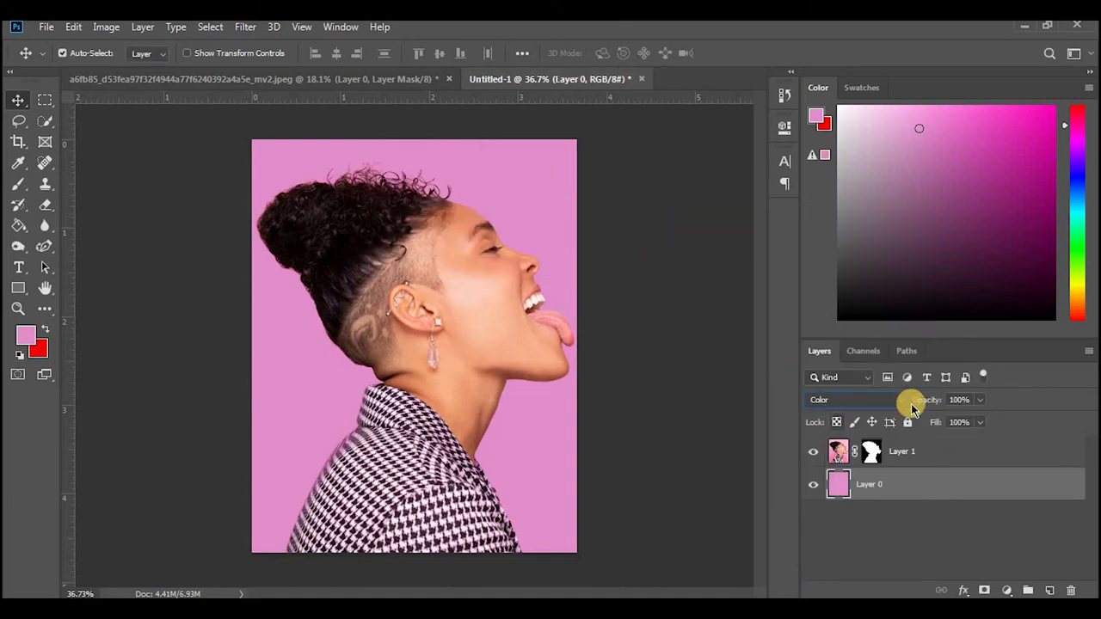
{"action": "left_click", "coordinate": [954, 175]}
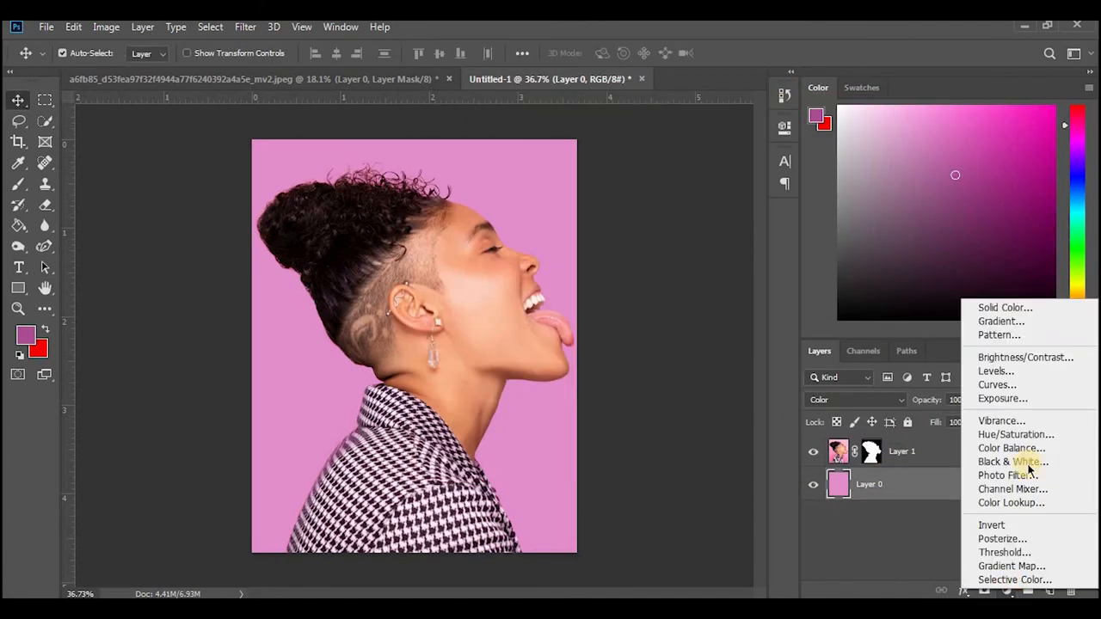
Add a Solid Color fill layer in light purple-pink (#db92e8)
{"action": "left_click", "coordinate": [1005, 307]}
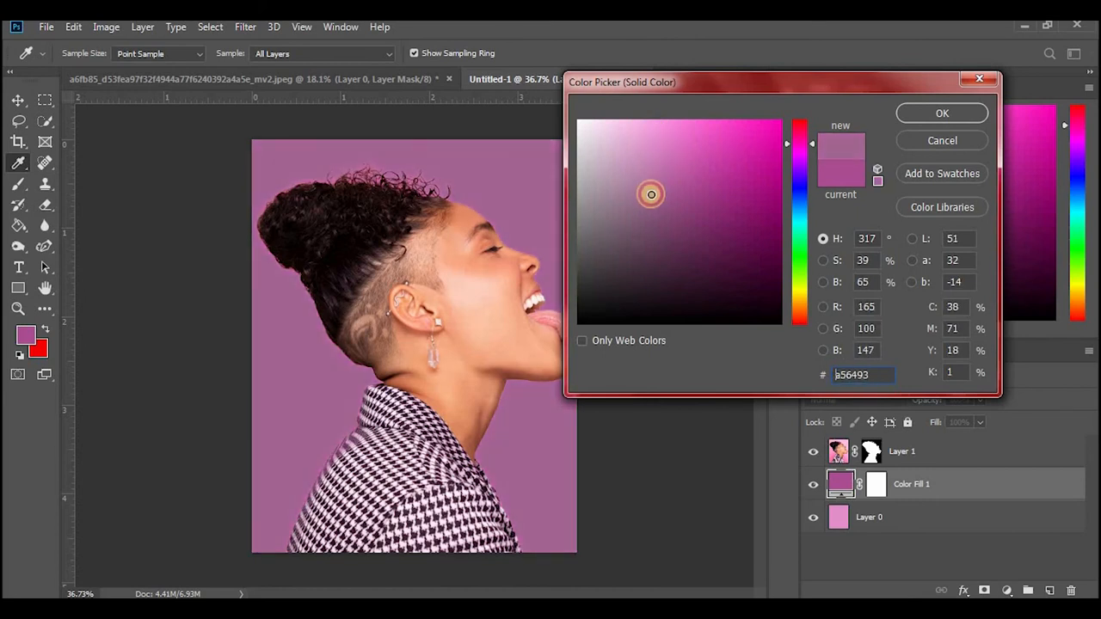
{"action": "left_click", "coordinate": [679, 132]}
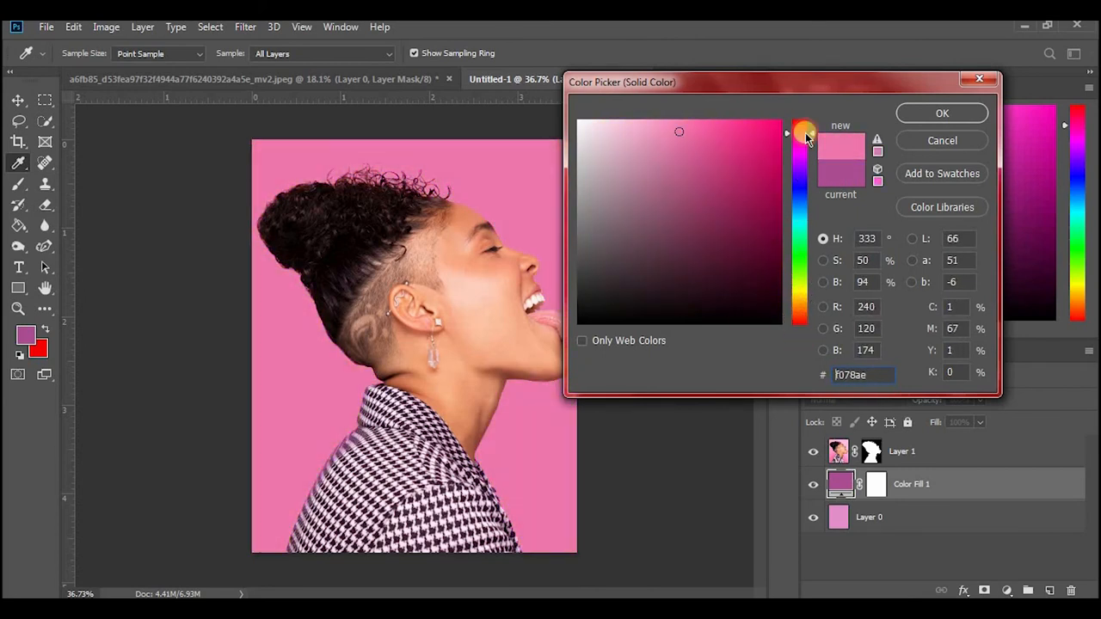
{"action": "left_click_drag", "start_coordinate": [802, 133], "coordinate": [799, 307]}
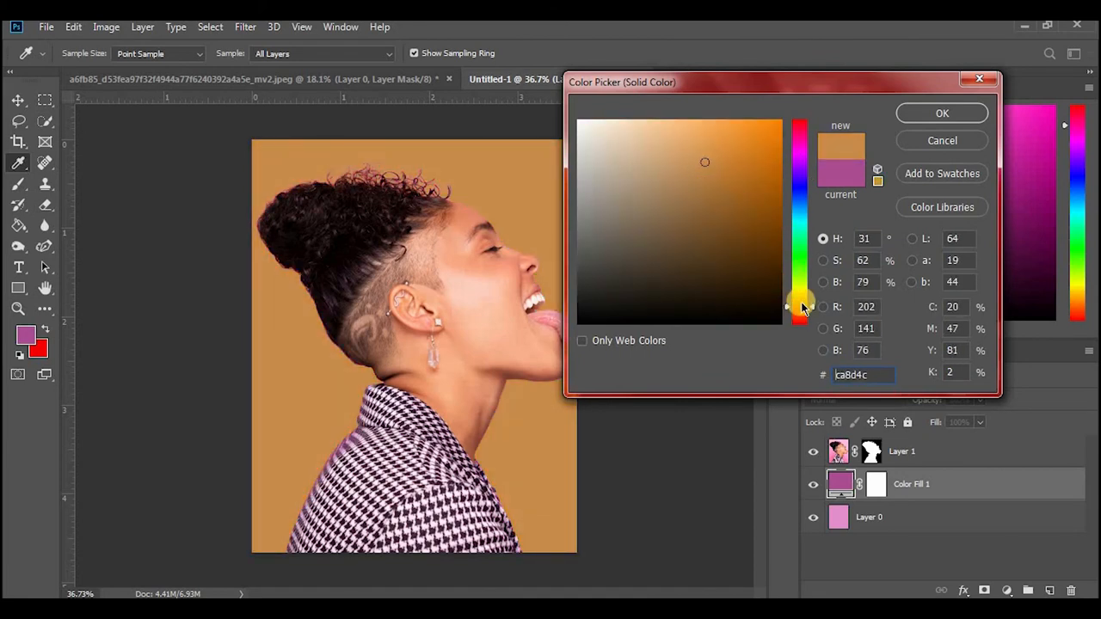
{"action": "left_click_drag", "start_coordinate": [798, 307], "coordinate": [798, 291]}
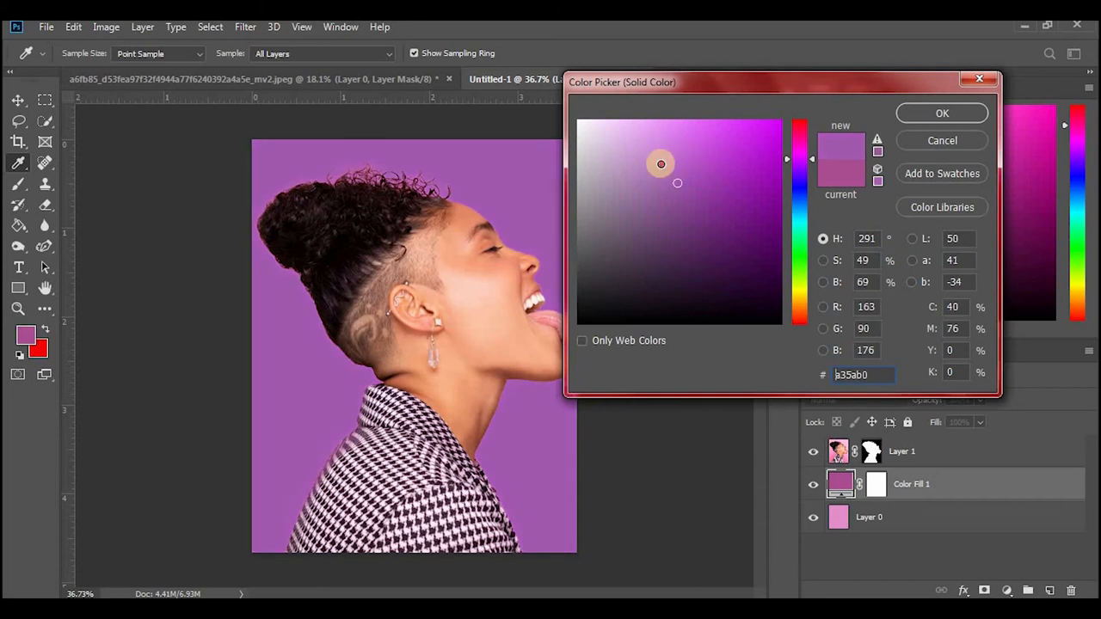
{"action": "left_click_drag", "start_coordinate": [660, 164], "coordinate": [676, 138]}
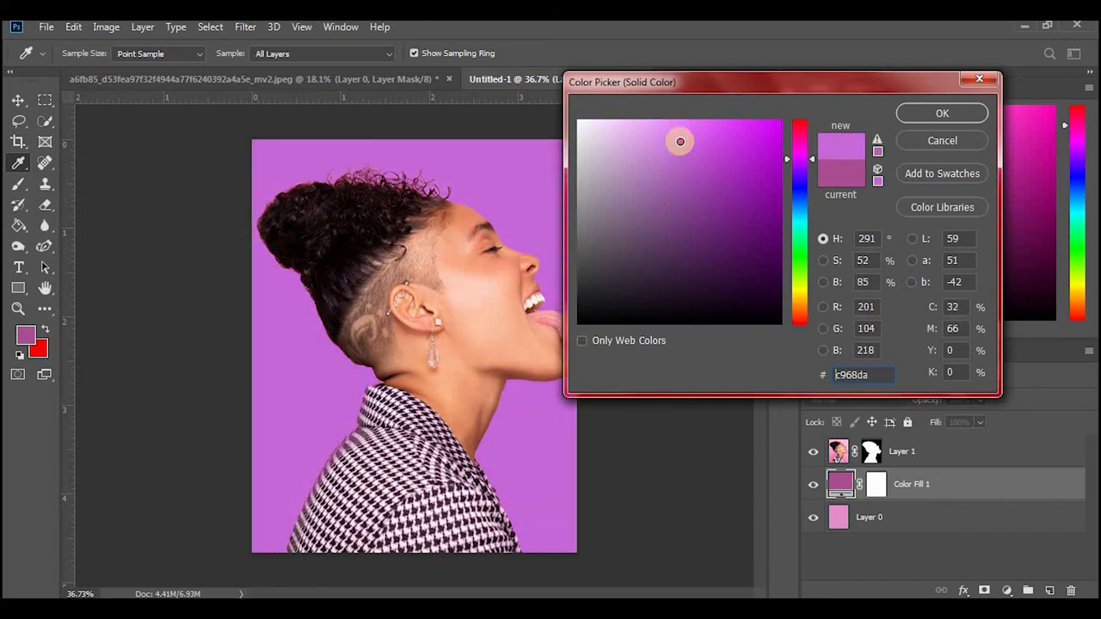
{"action": "left_click", "coordinate": [656, 144]}
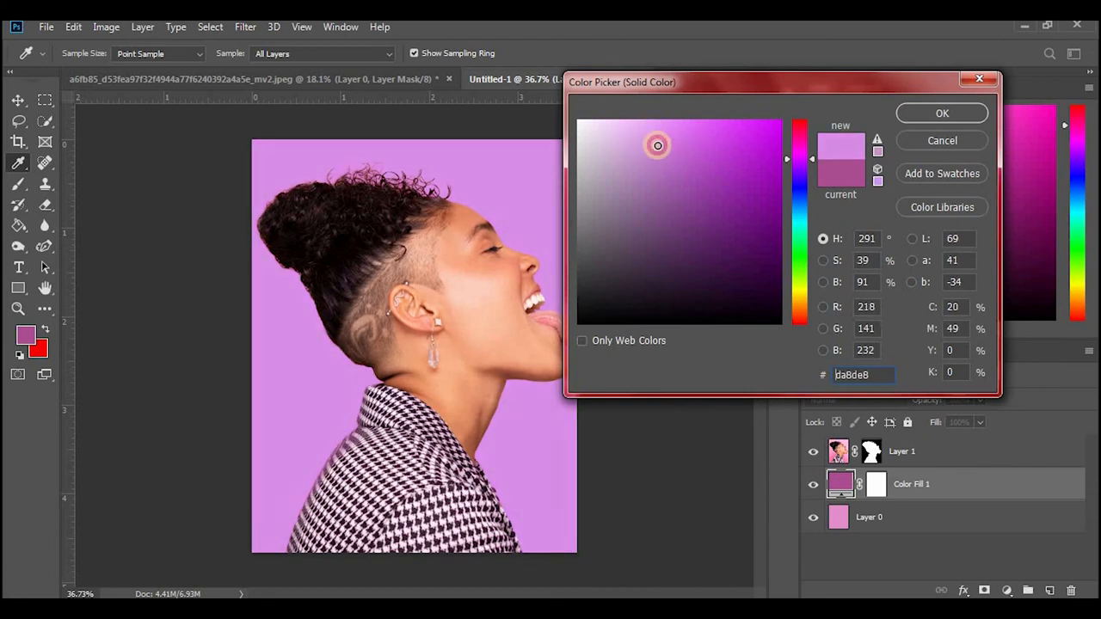
{"action": "left_click_drag", "start_coordinate": [658, 146], "coordinate": [661, 134]}
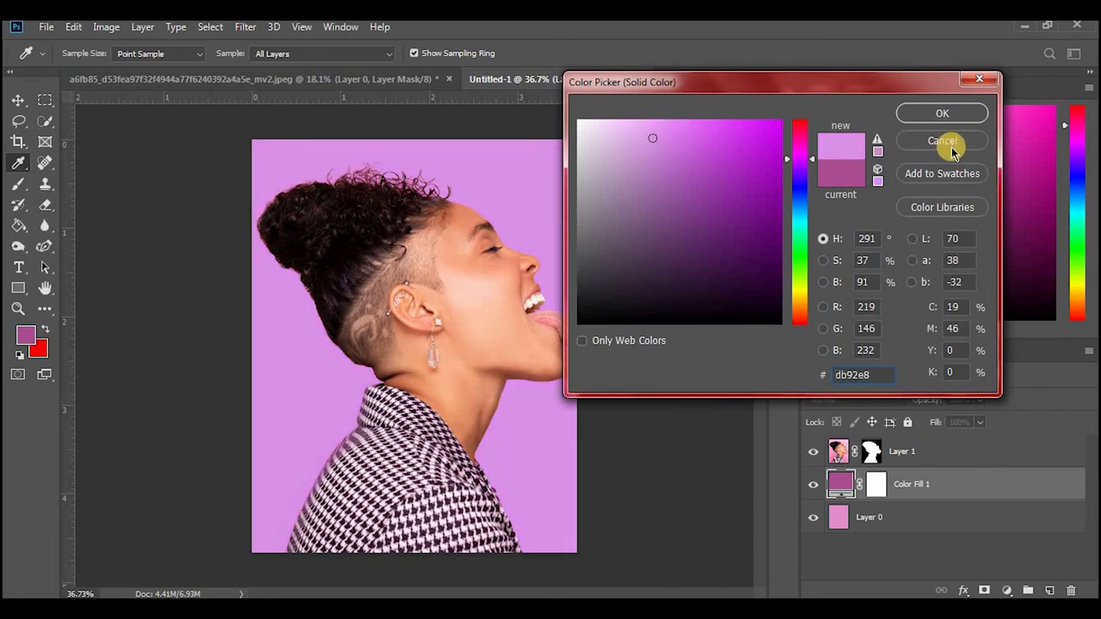
{"action": "left_click", "coordinate": [941, 140]}
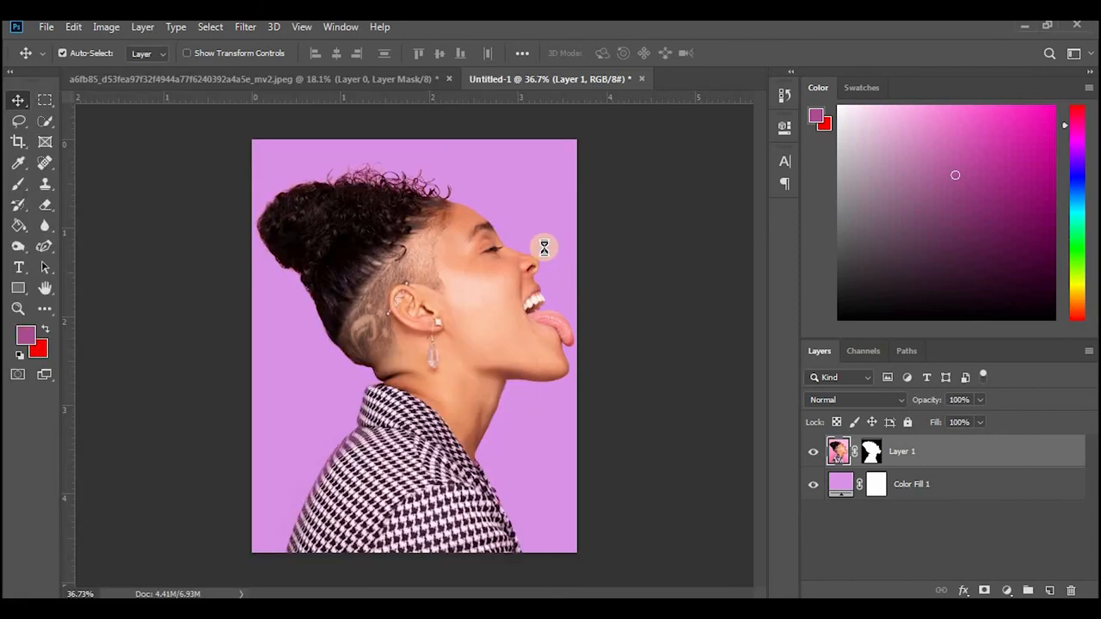
{"action": "mouse_move", "coordinate": [540, 236]}
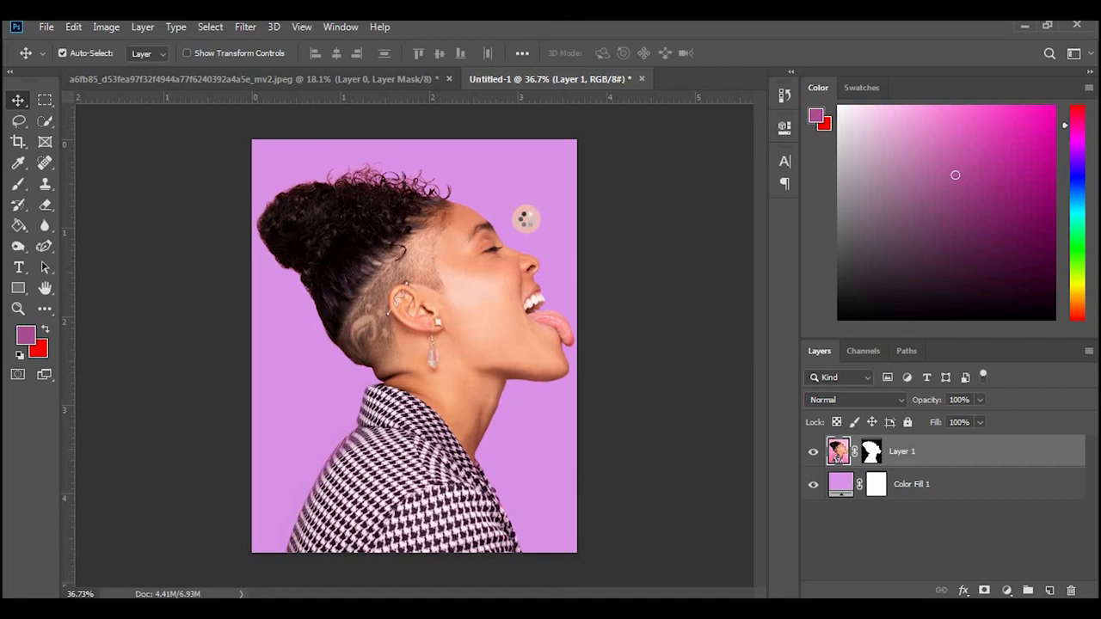
{"action": "mouse_move", "coordinate": [509, 216]}
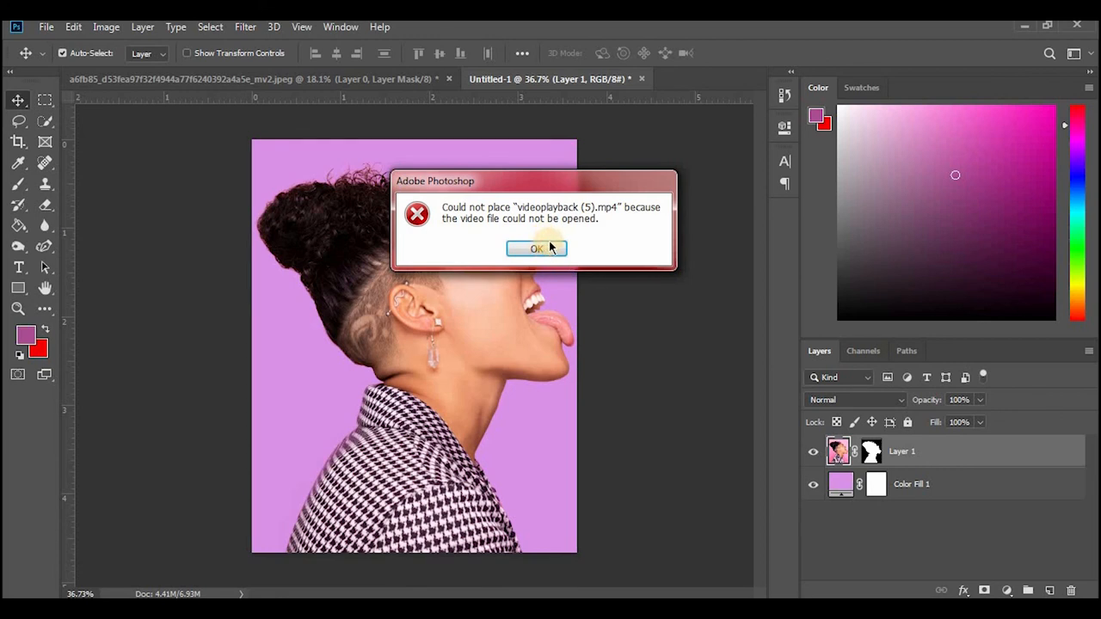
{"action": "mouse_move", "coordinate": [575, 243]}
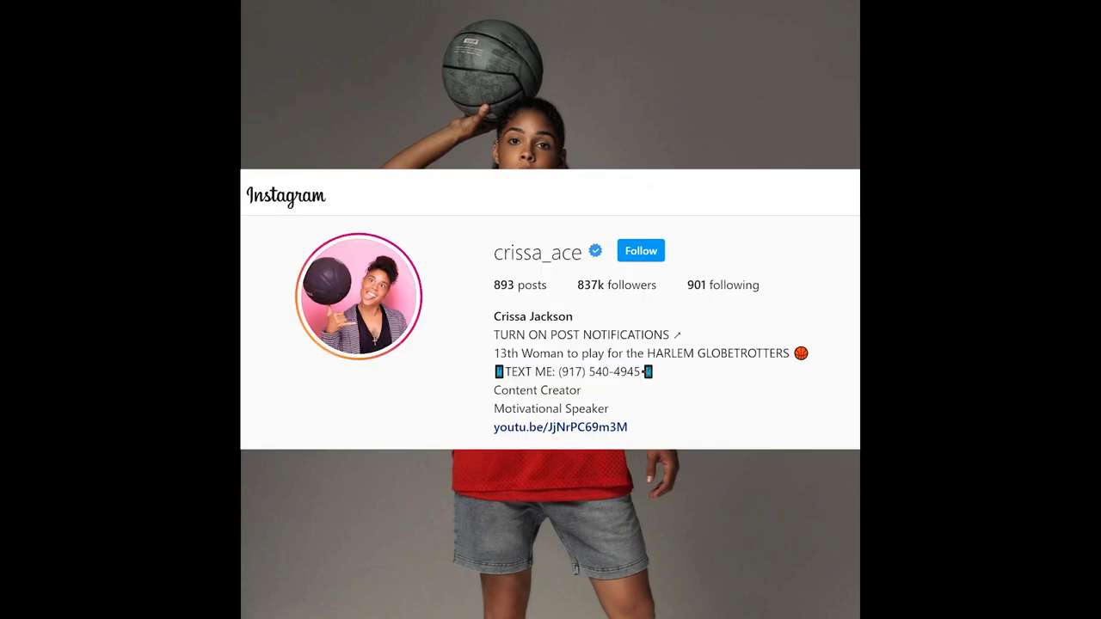
{"action": "left_click", "coordinate": [560, 428]}
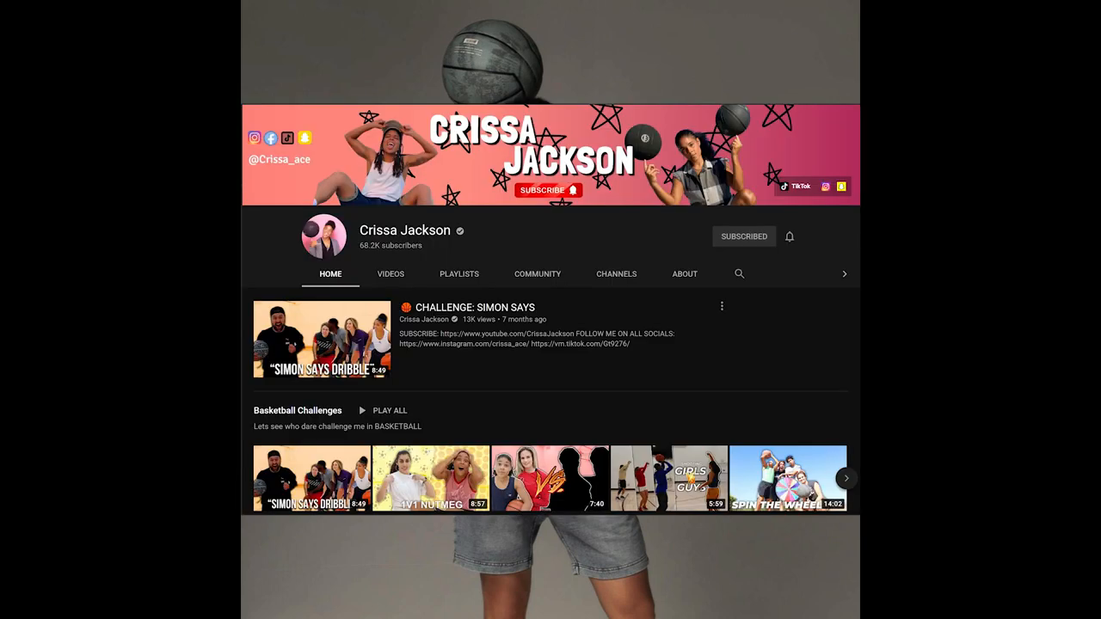